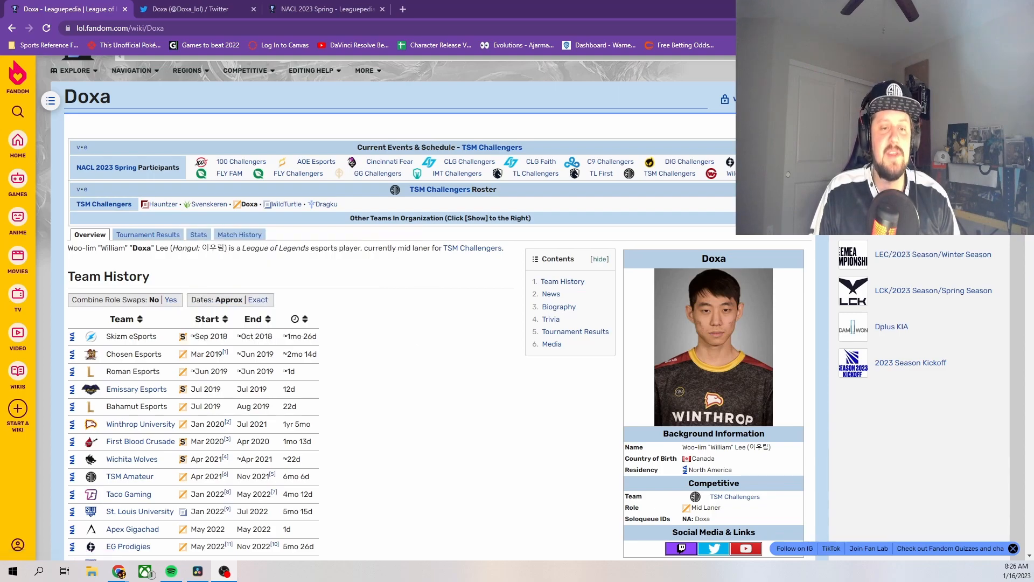
{"action": "mouse_move", "coordinate": [284, 204]}
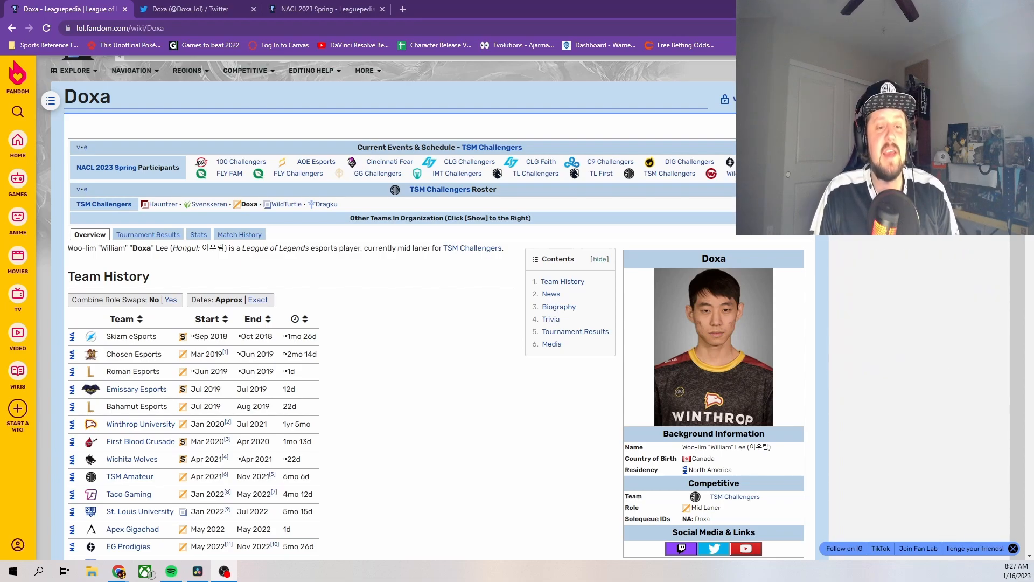
Scroll down through Doxa's team history toward his 2022 statistics
{"action": "scroll", "scroll_direction": "down", "scroll_amount": 3}
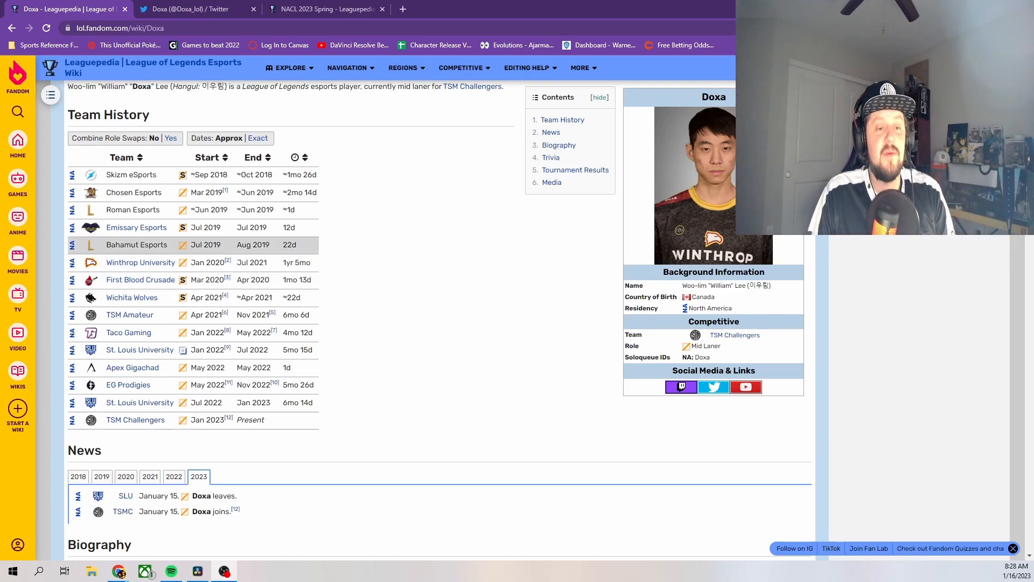
{"action": "mouse_move", "coordinate": [140, 261]}
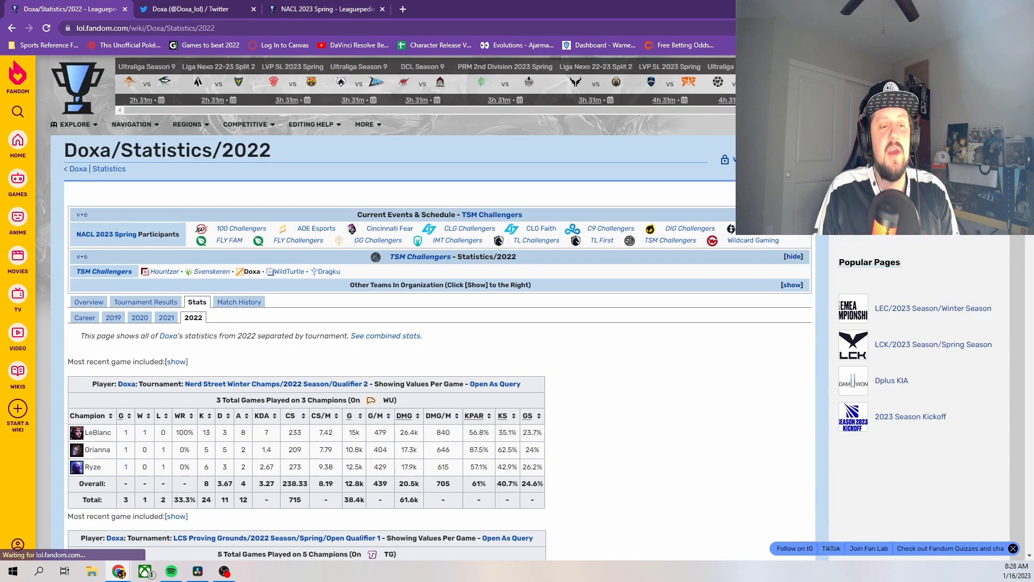
View Doxa's Career stats table of 253 games across 33 champions, led by Zoe
{"action": "left_click", "coordinate": [84, 317]}
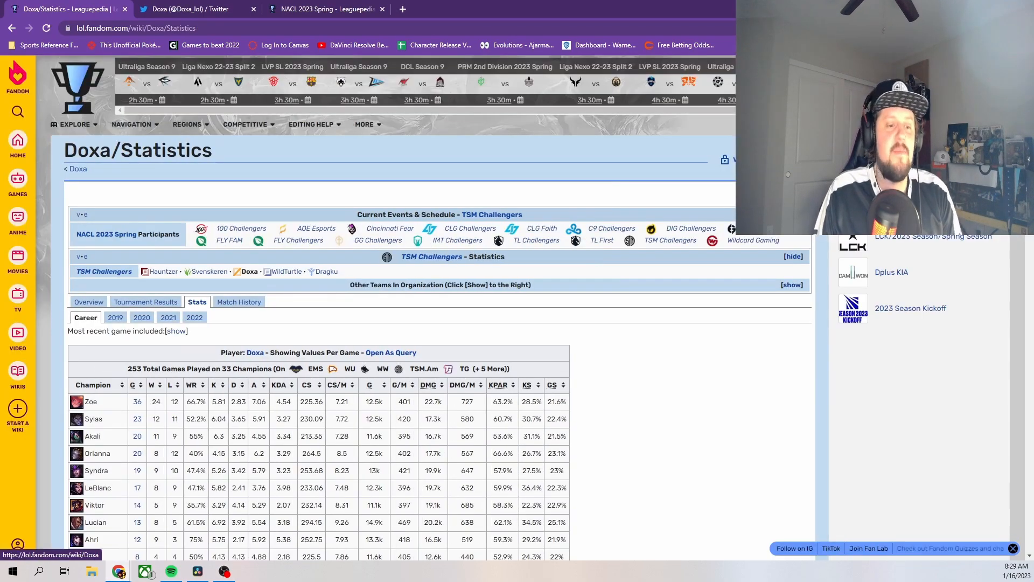
{"action": "scroll", "scroll_direction": "down", "scroll_amount": 3}
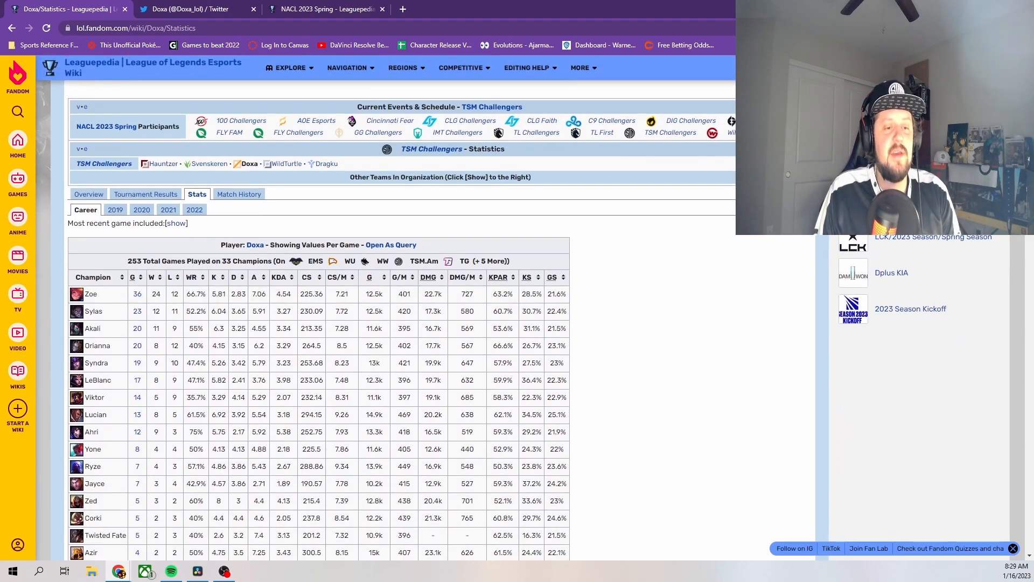
{"action": "scroll", "scroll_direction": "down", "scroll_amount": 3}
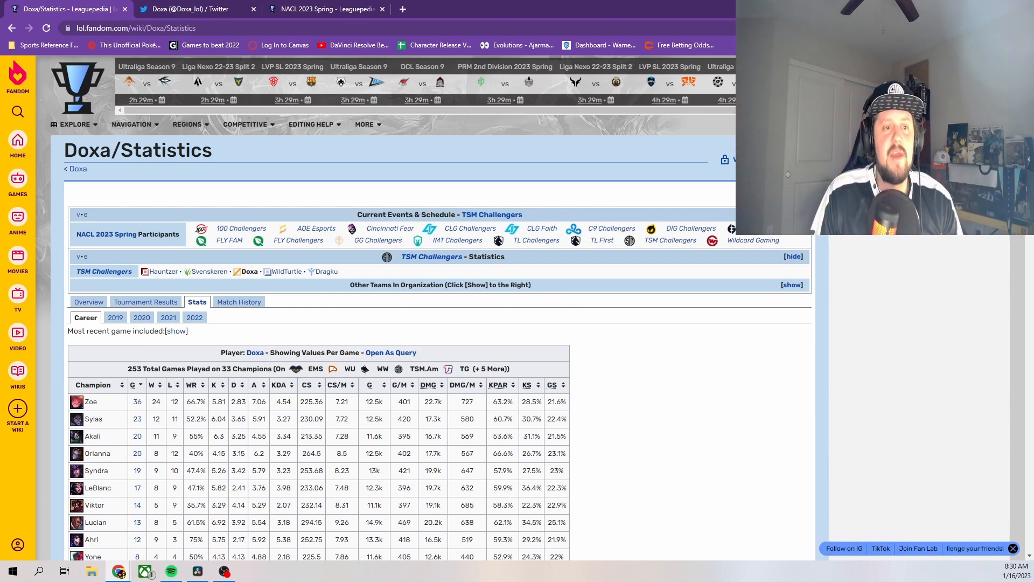
Review Doxa's Twitter tweets, then return to the NACL 2023 Spring rosters showing him on TSM Challengers
{"action": "left_click", "coordinate": [190, 9]}
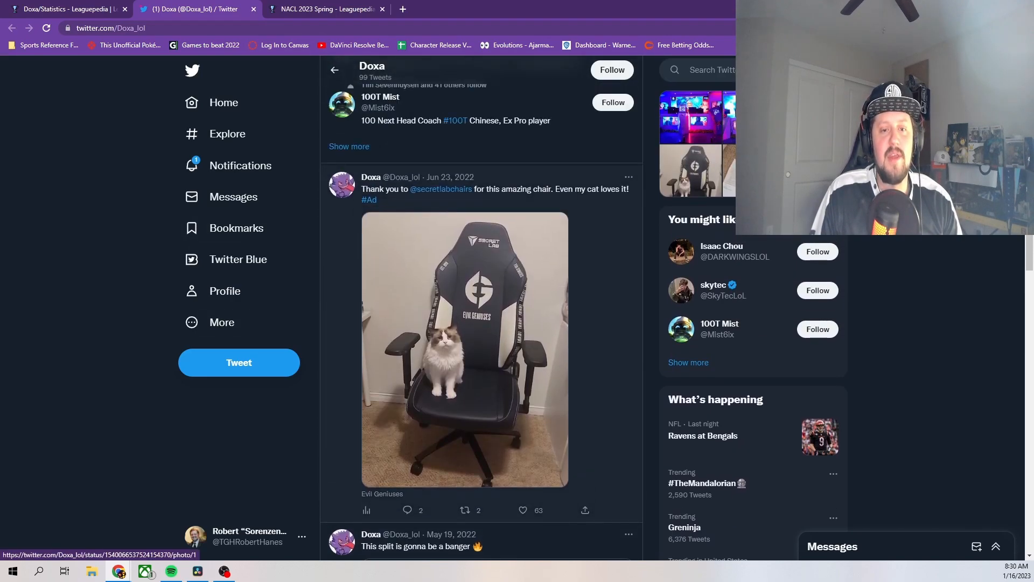
{"action": "scroll", "scroll_direction": "down", "scroll_amount": 3}
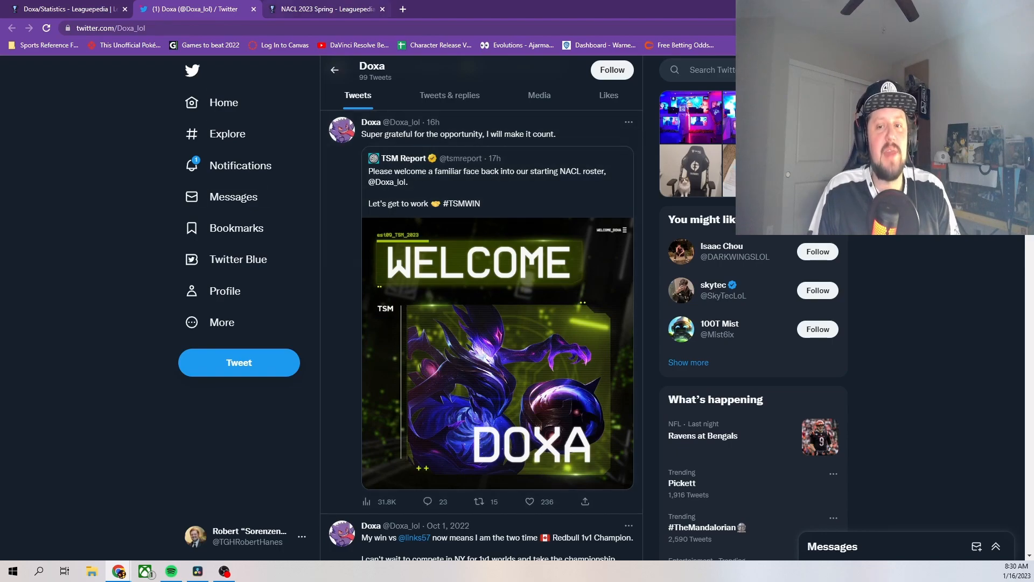
{"action": "left_click", "coordinate": [324, 8]}
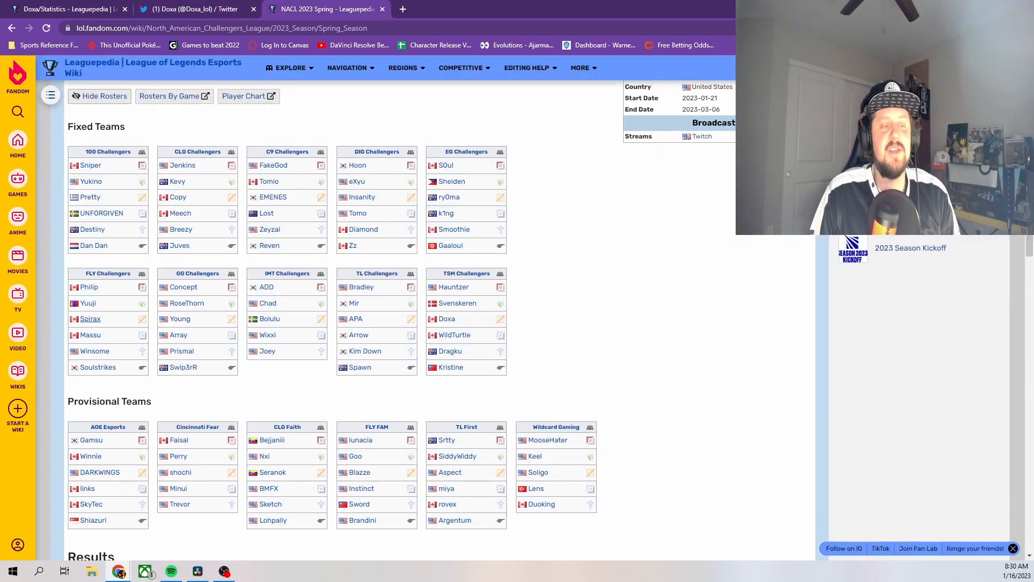